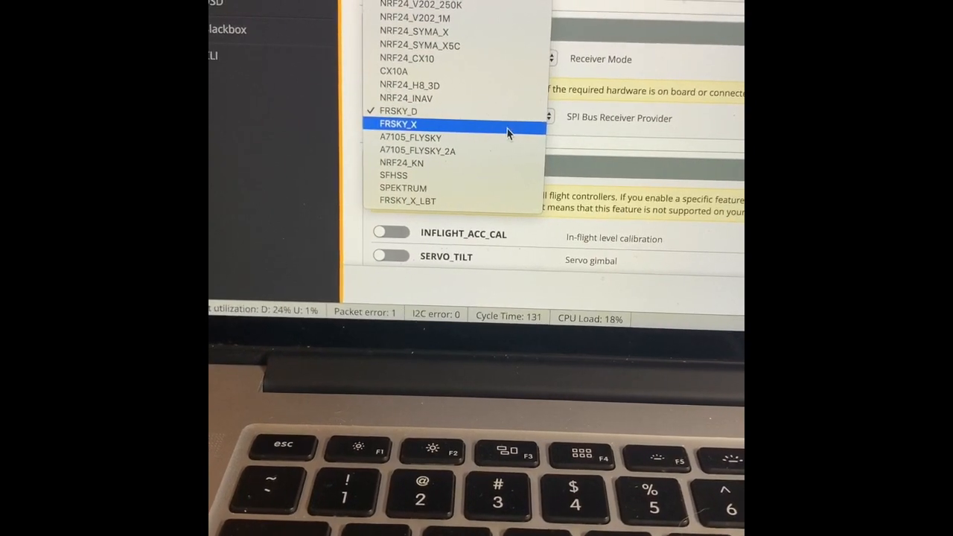
Select FRSKY_X as the SPI Bus Receiver Provider
left_click(398, 124)
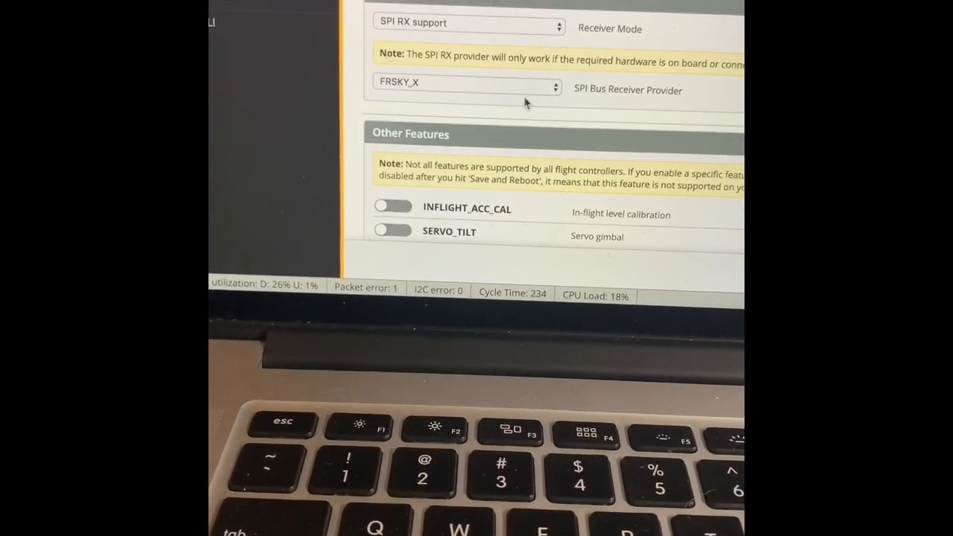
Switch the SPI Bus Receiver Provider back to FRSKY_D
left_click(467, 86)
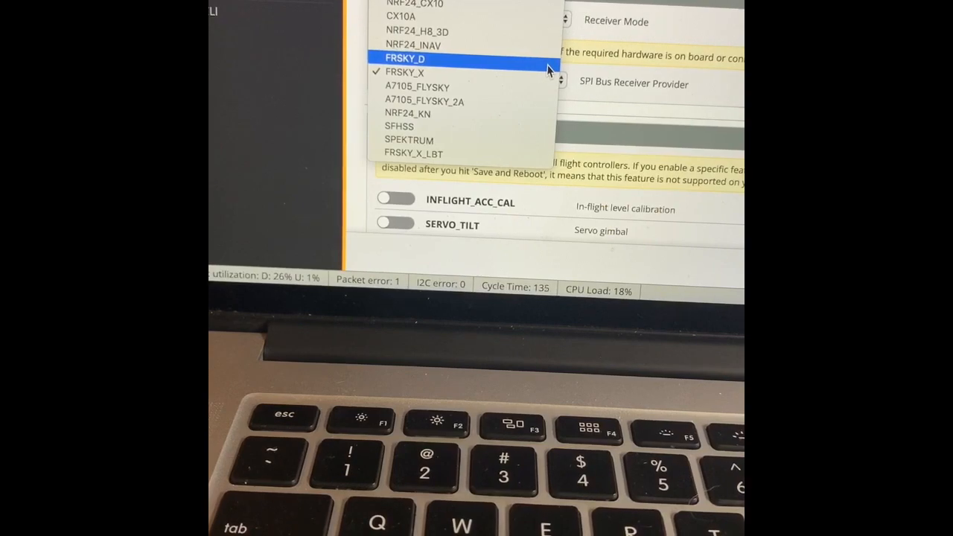
left_click(405, 58)
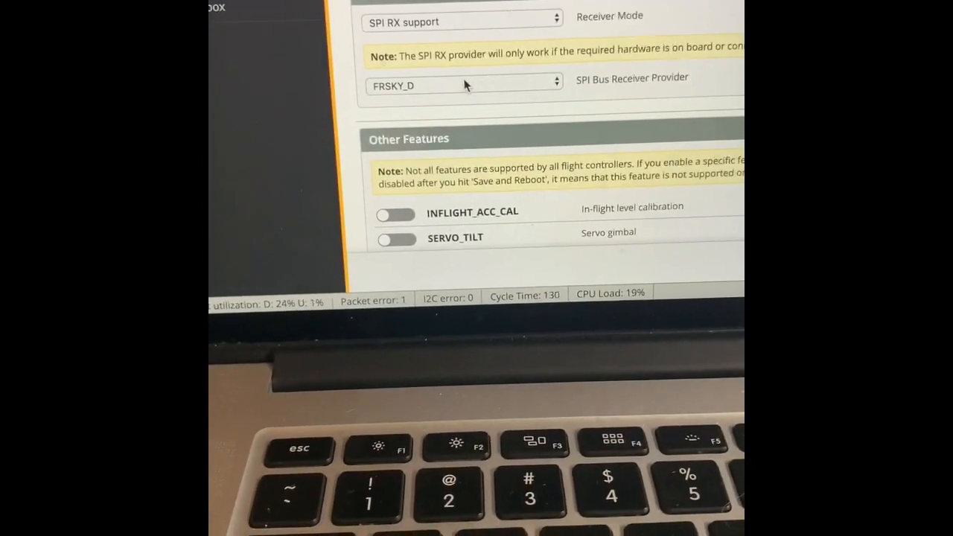